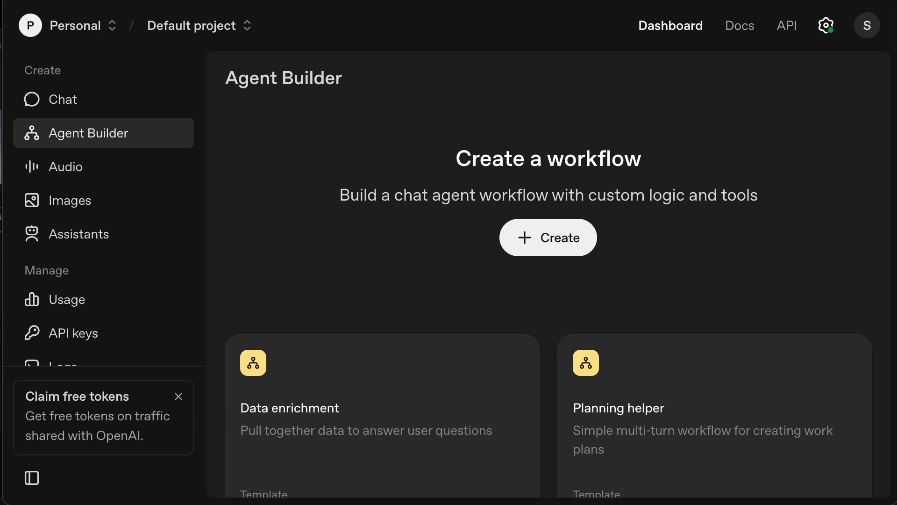
mouse_move(665, 194)
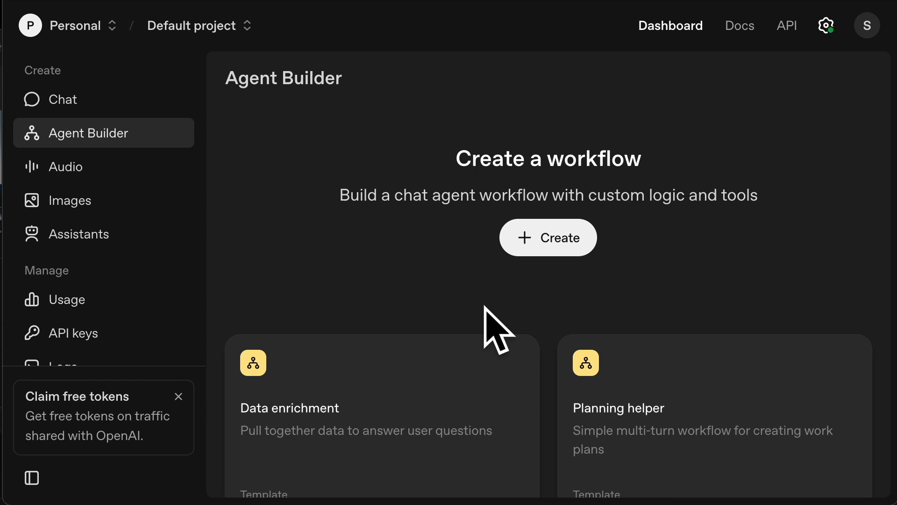
mouse_move(463, 321)
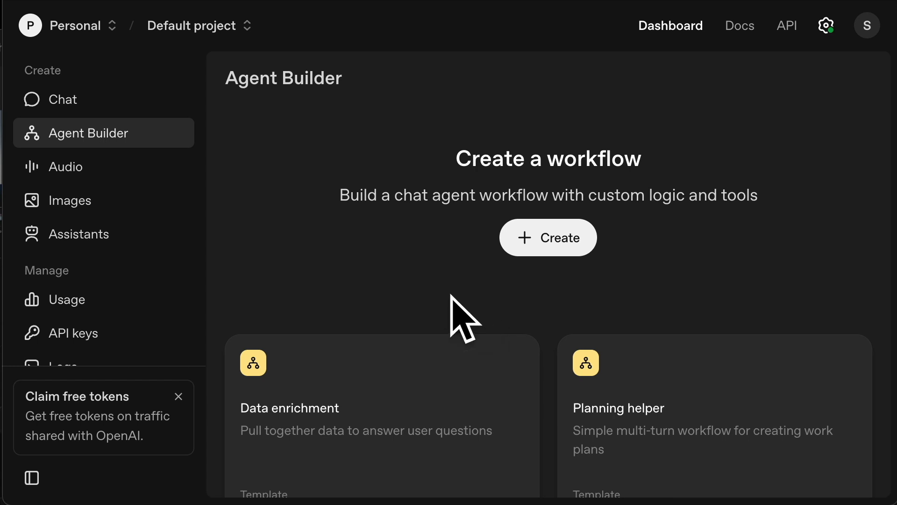
mouse_move(515, 291)
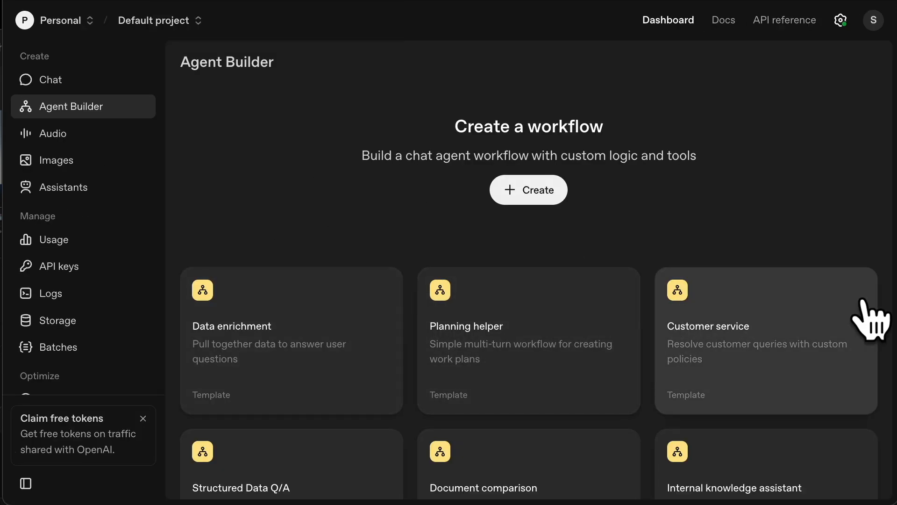
mouse_move(796, 349)
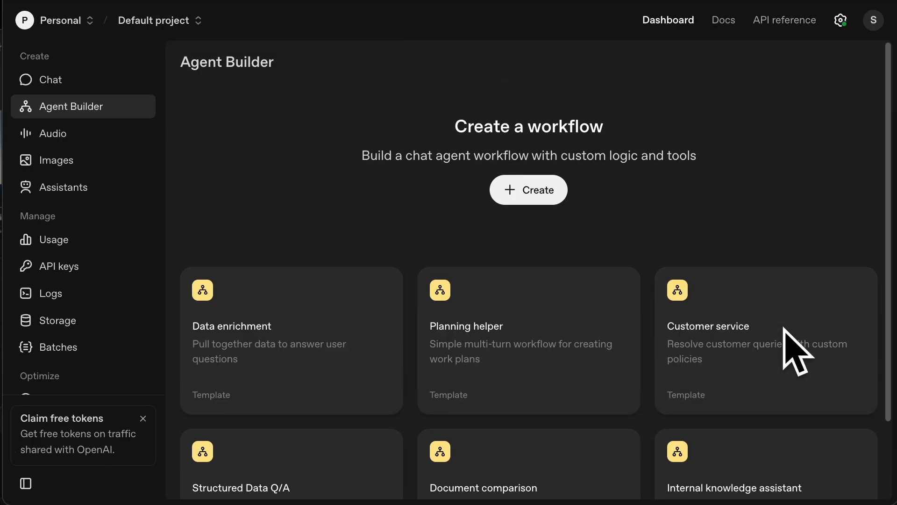
mouse_move(528, 190)
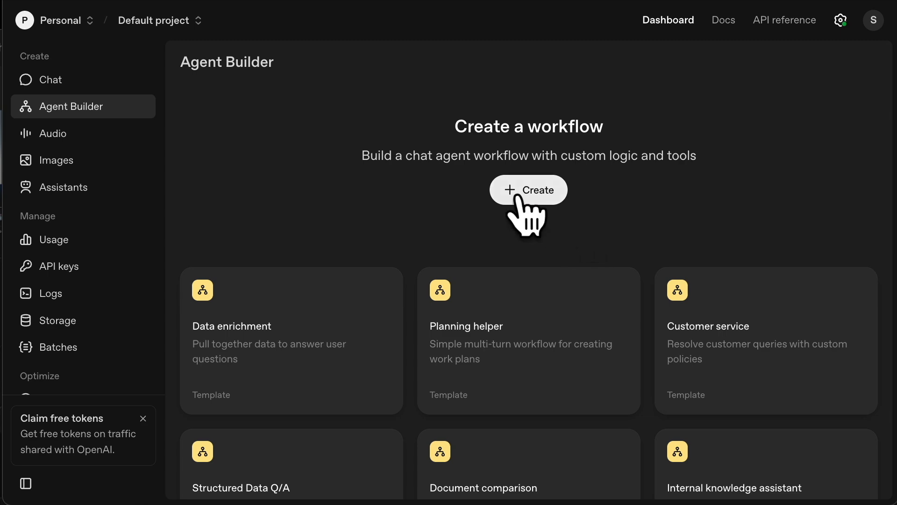
Create a brand-new workflow canvas with Start linked to My agent.
left_click(527, 189)
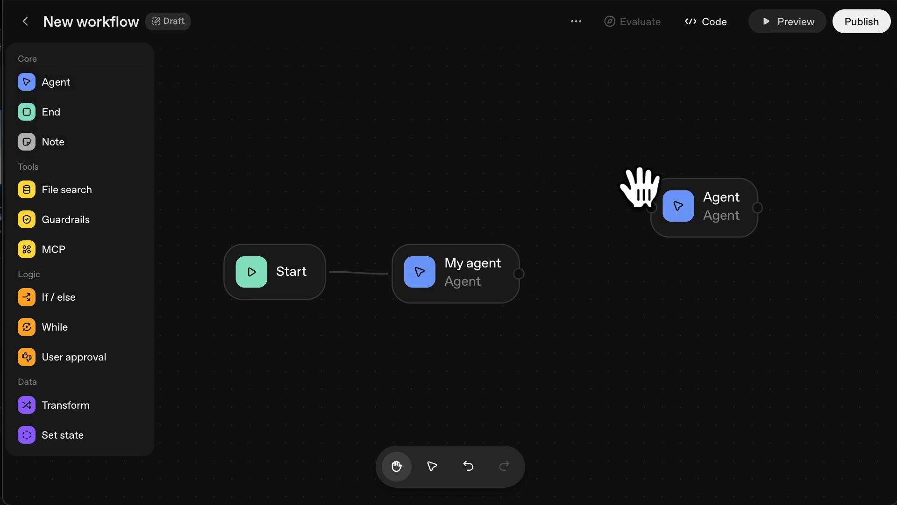
mouse_move(137, 303)
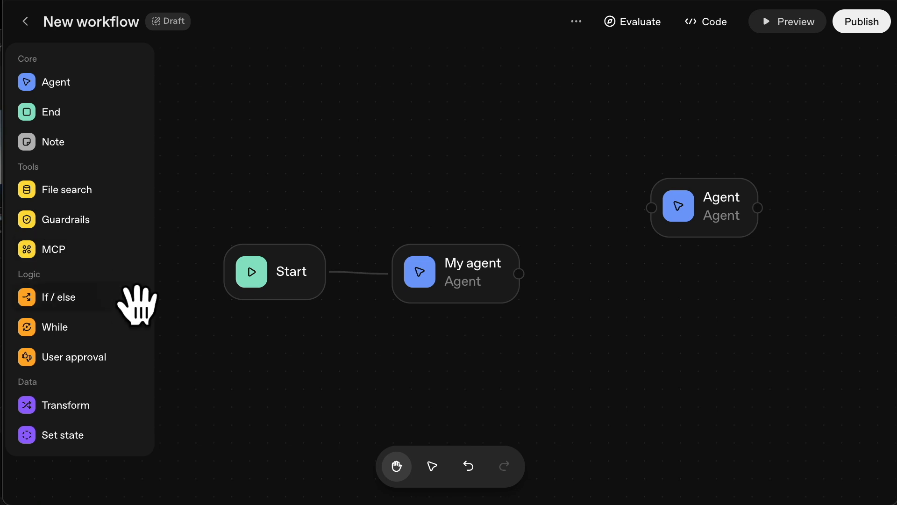
mouse_move(75, 407)
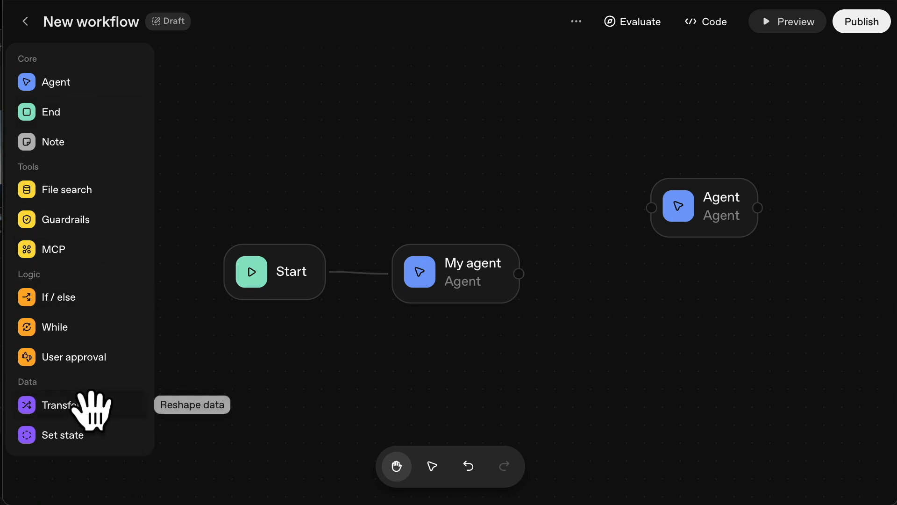
mouse_move(752, 232)
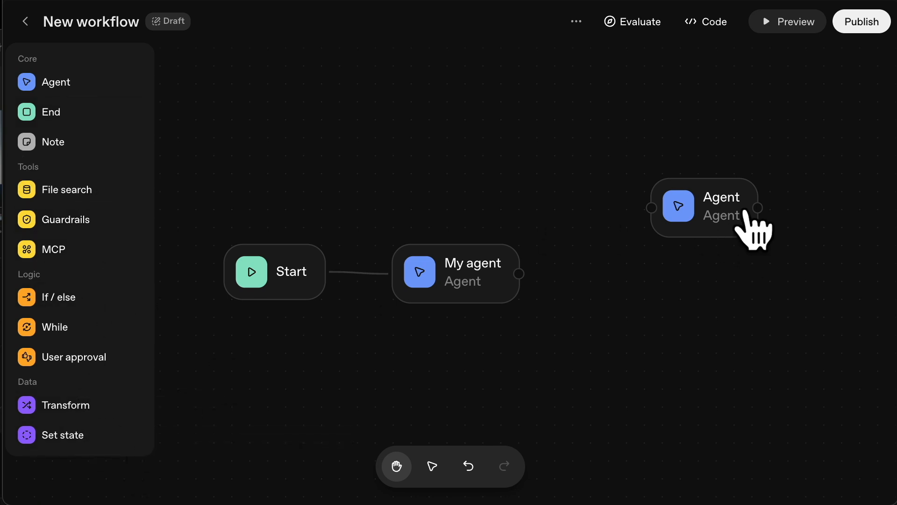
mouse_move(739, 229)
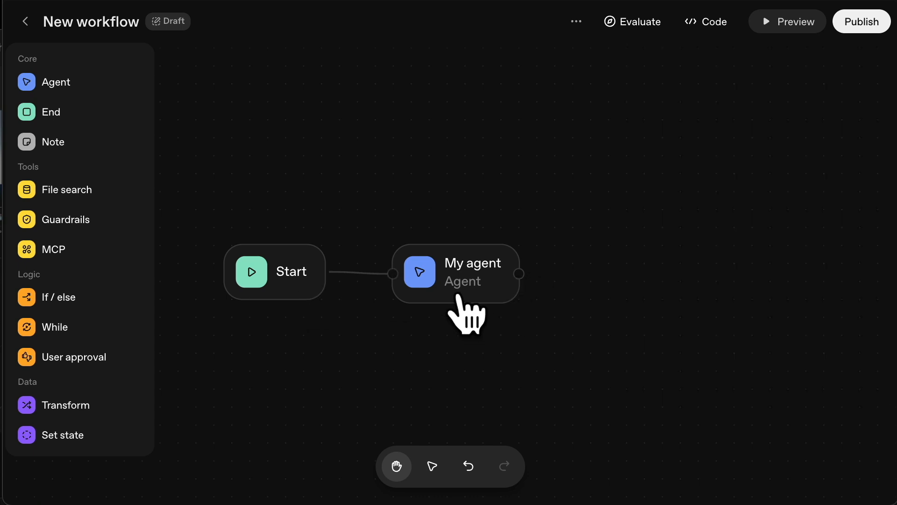
Rename My agent to Crypto Research with instructions to list today's cryptocurrency coins on any blockchain.
left_click(455, 272)
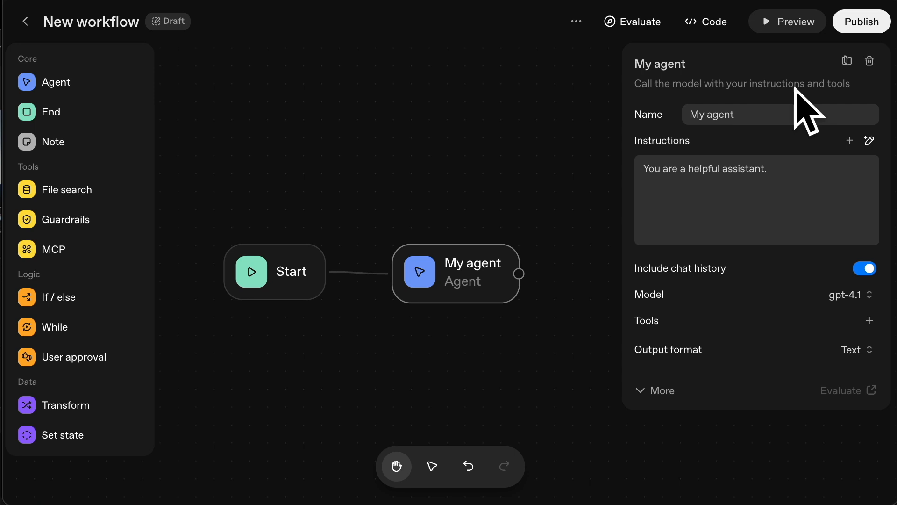
double_click(712, 114)
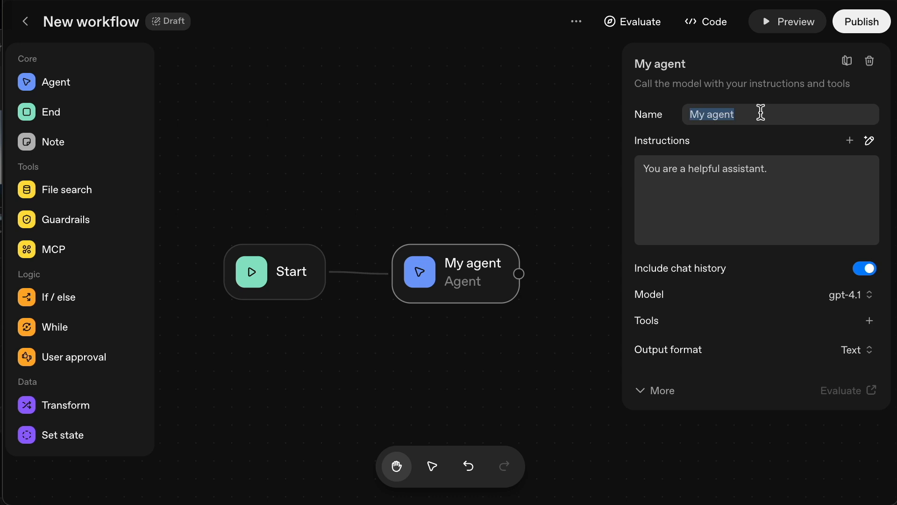
type("Crypto Research")
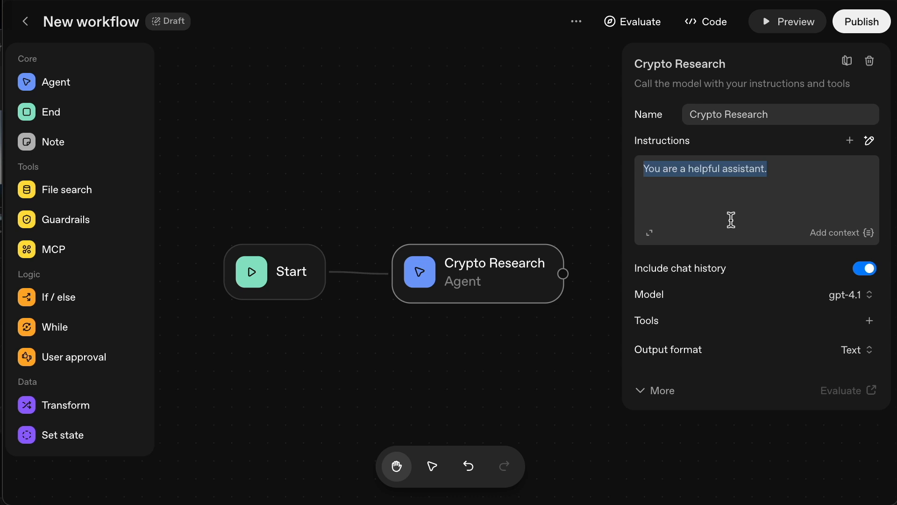
type("coins of today in the world of cryptocurrency. They can be on any blockchain or on any exchange. It doesn't matter. Just prepare them in a summarized list.")
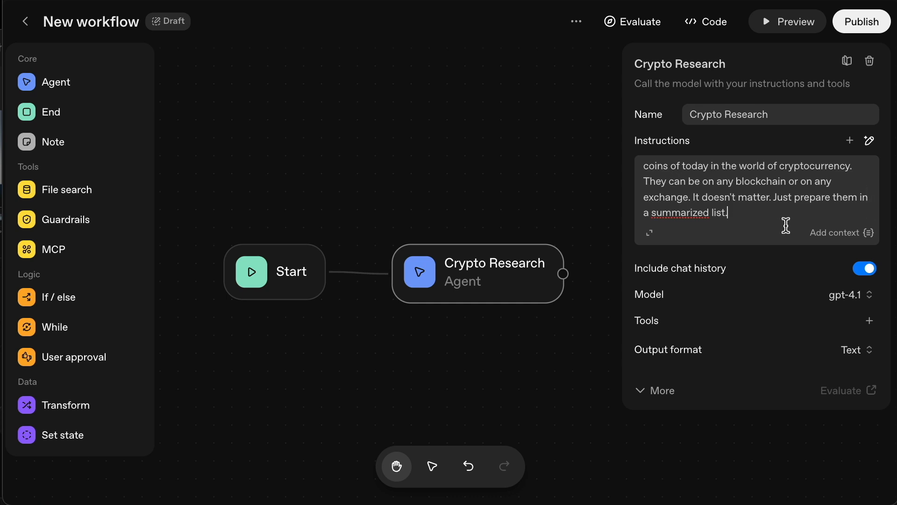
Keep gpt-4.1 as the model and add Web Search as a tool for Crypto Research.
left_click(850, 294)
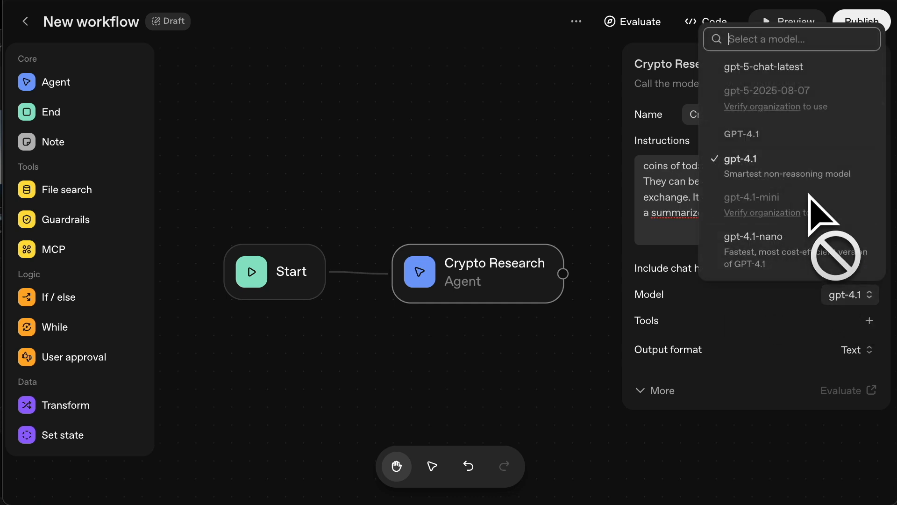
mouse_move(763, 65)
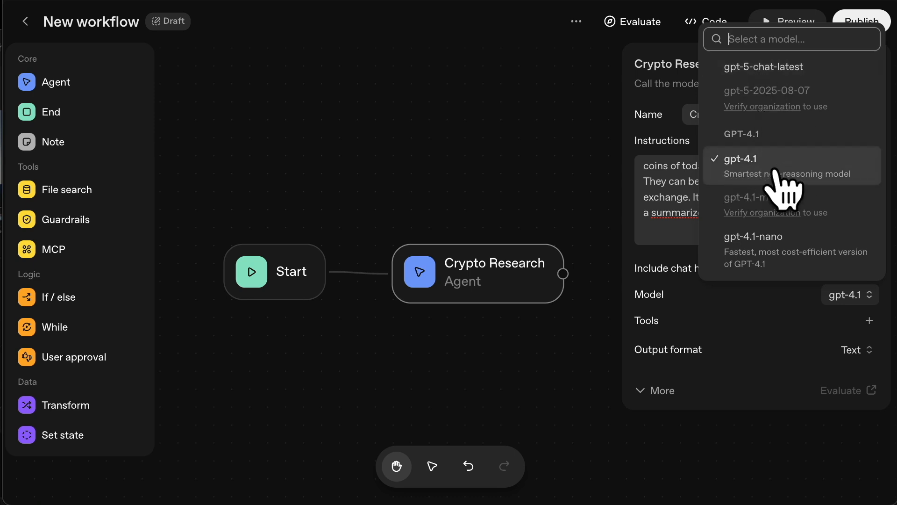
left_click(741, 159)
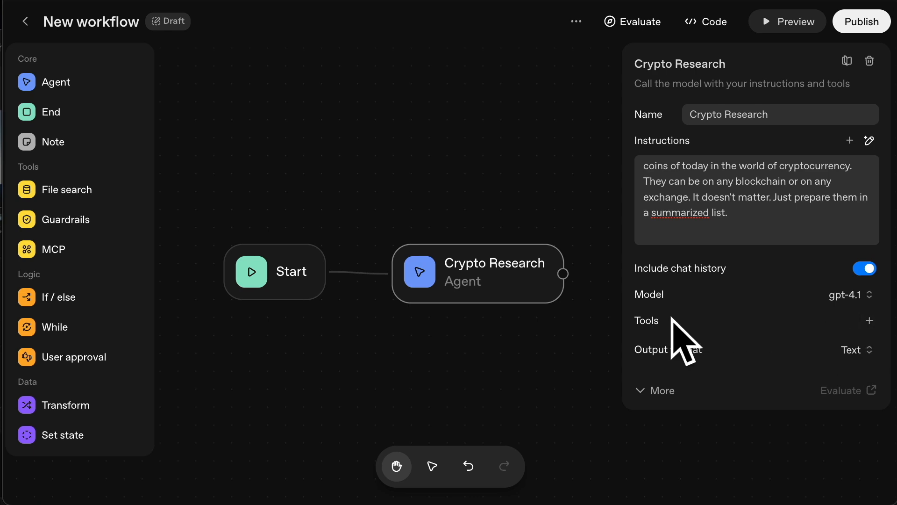
left_click(868, 319)
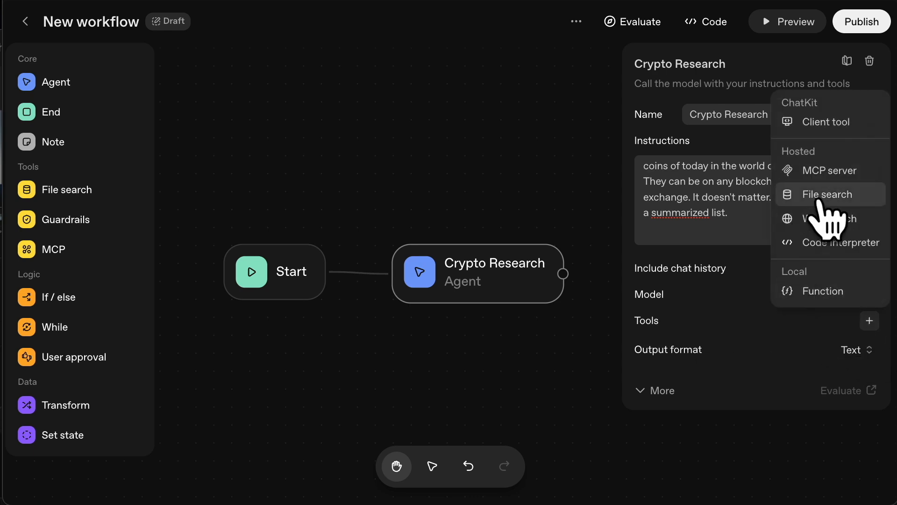
left_click(822, 218)
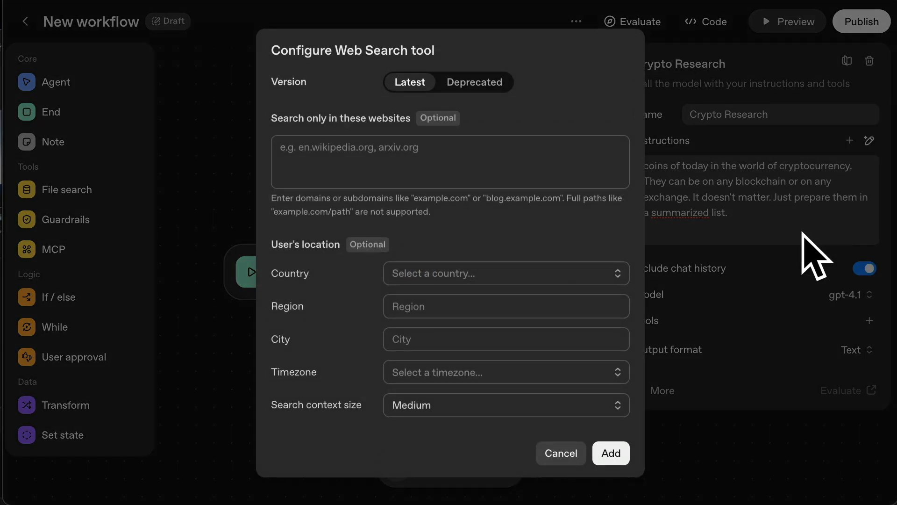
mouse_move(559, 452)
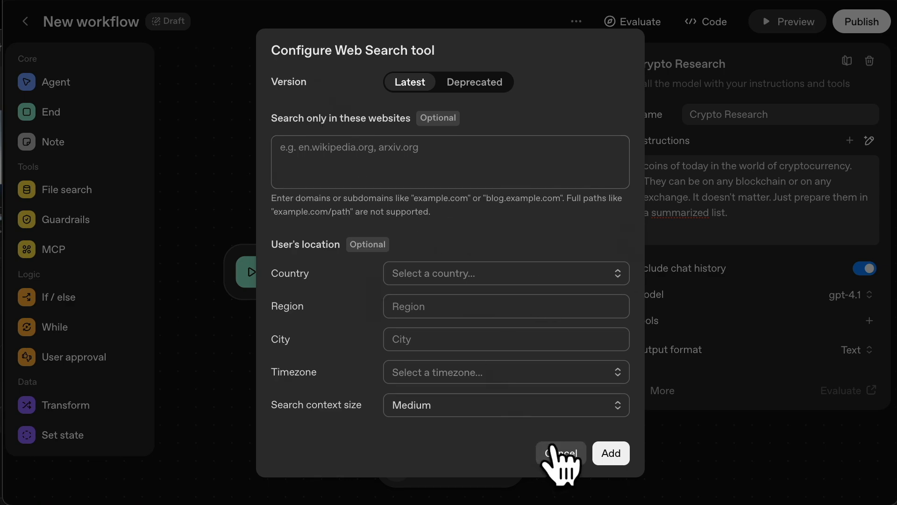
left_click(610, 452)
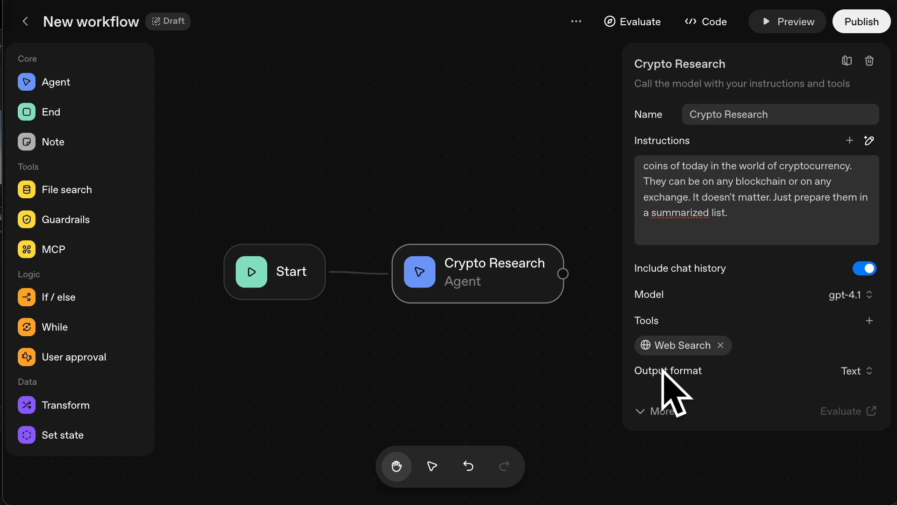
Set the output format to Widget and begin creating a new widget in Widget Studio.
left_click(856, 371)
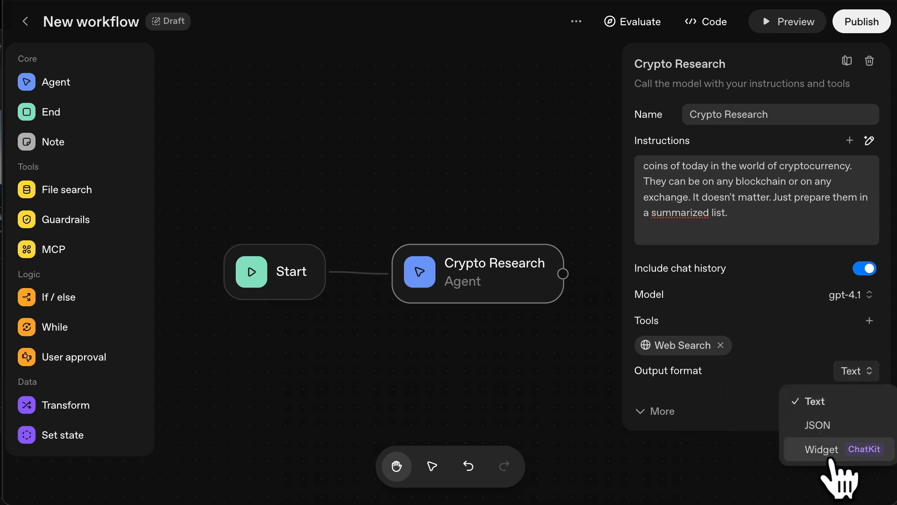
left_click(821, 449)
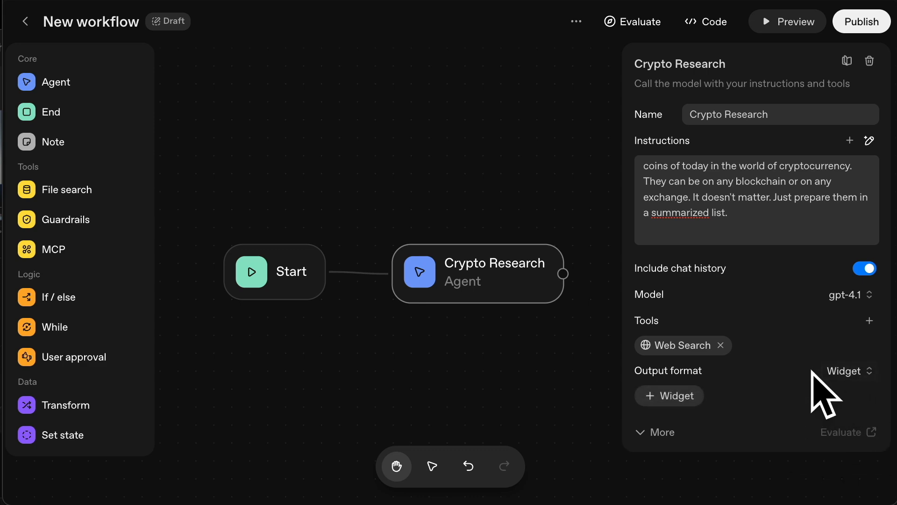
left_click(668, 395)
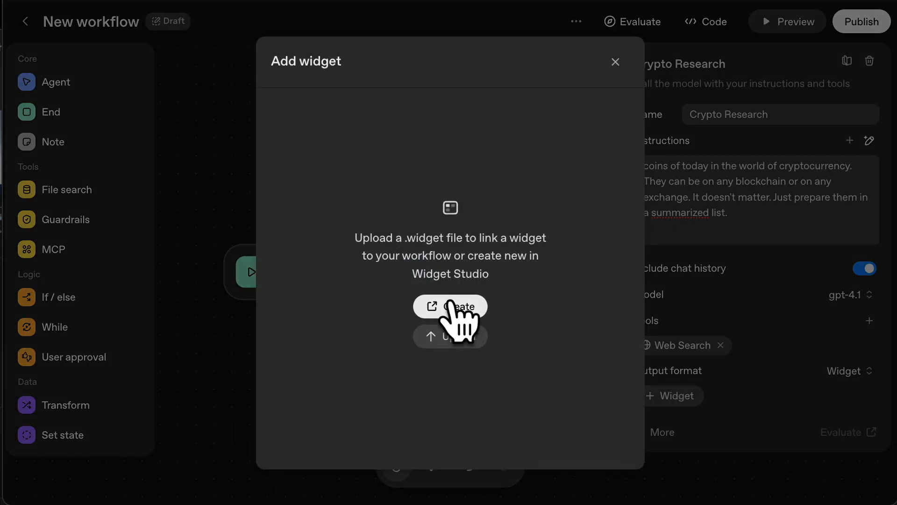
left_click(450, 306)
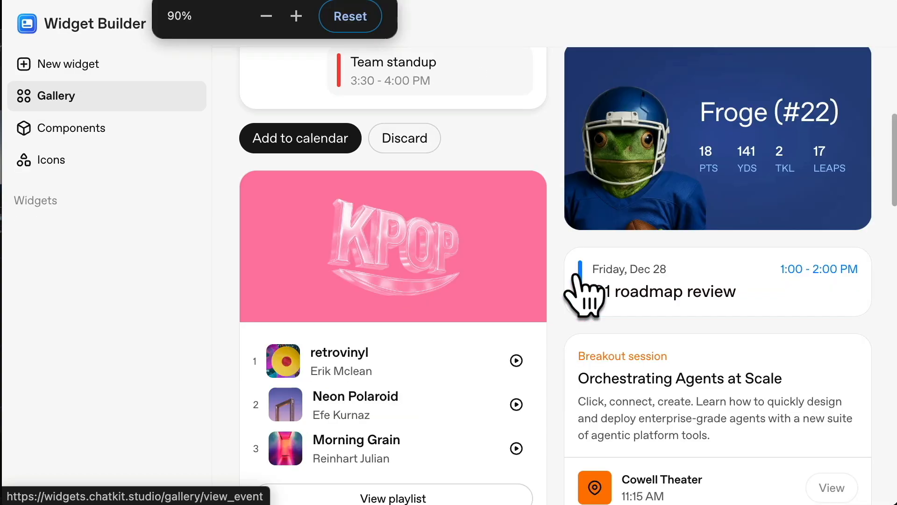
Browse the Widget Builder gallery and return to the Agent Builder canvas.
scroll("down", 3)
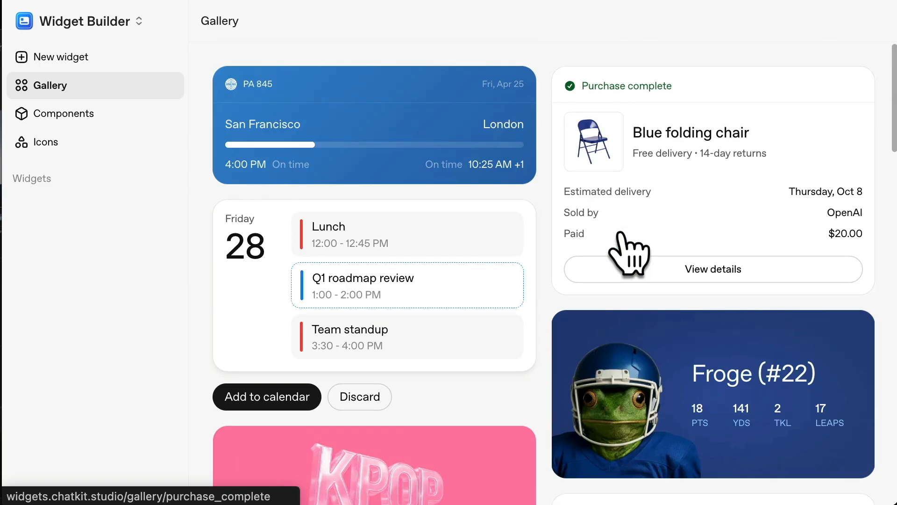
left_click(62, 57)
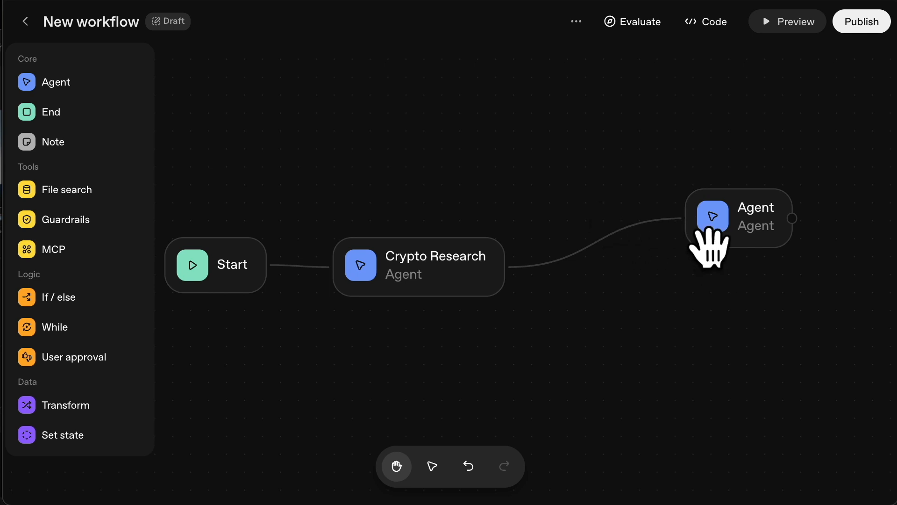
mouse_move(509, 286)
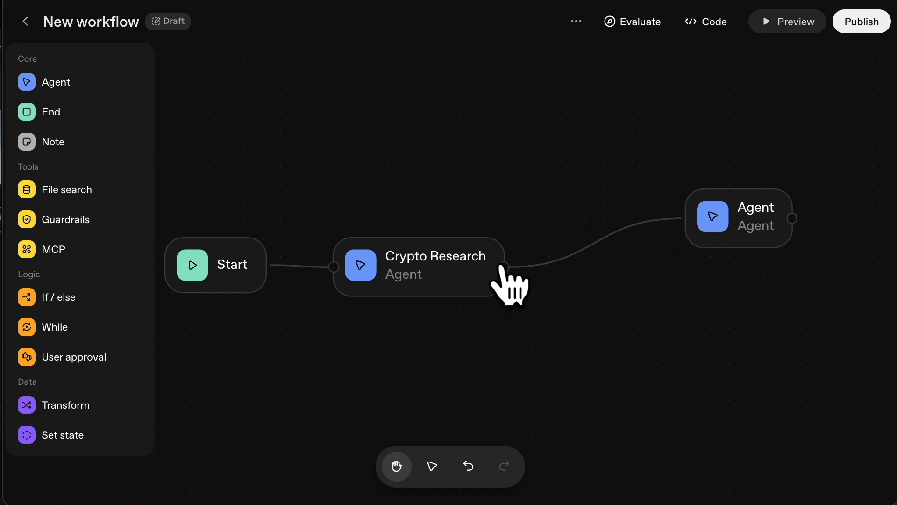
Give the new agent Web Search and rename it Appraise Potential Coins.
left_click(738, 218)
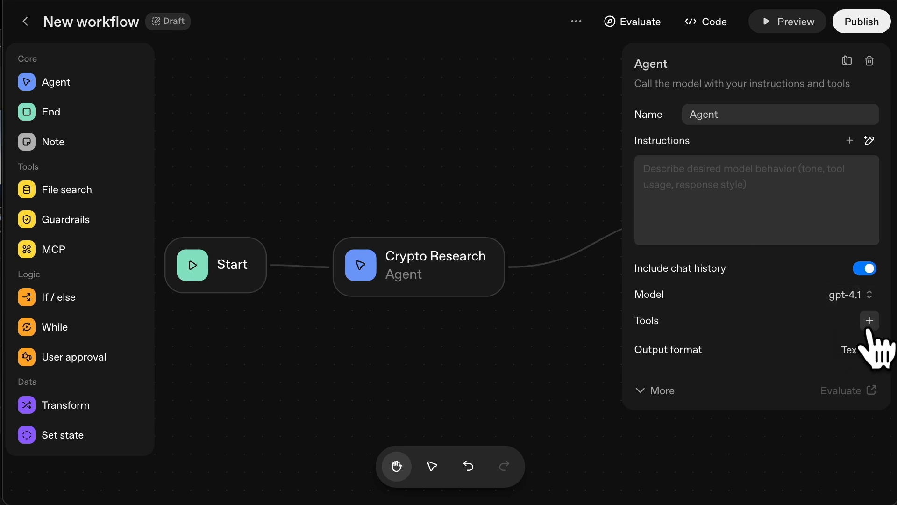
left_click(829, 219)
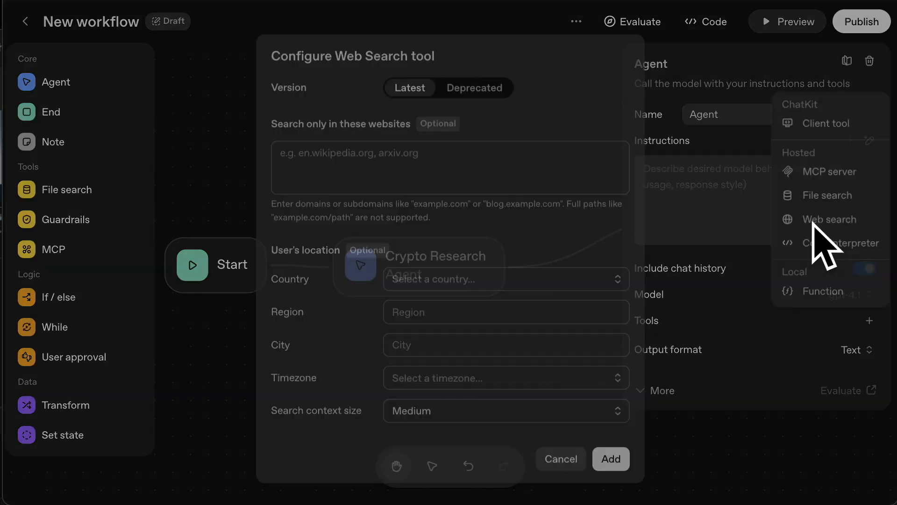
left_click(610, 458)
type("And also as a second step, research which particular coin is currently breaking out in the last 1-4 hours in terms of price breakout and the percentages it has broken out in that time frame.")
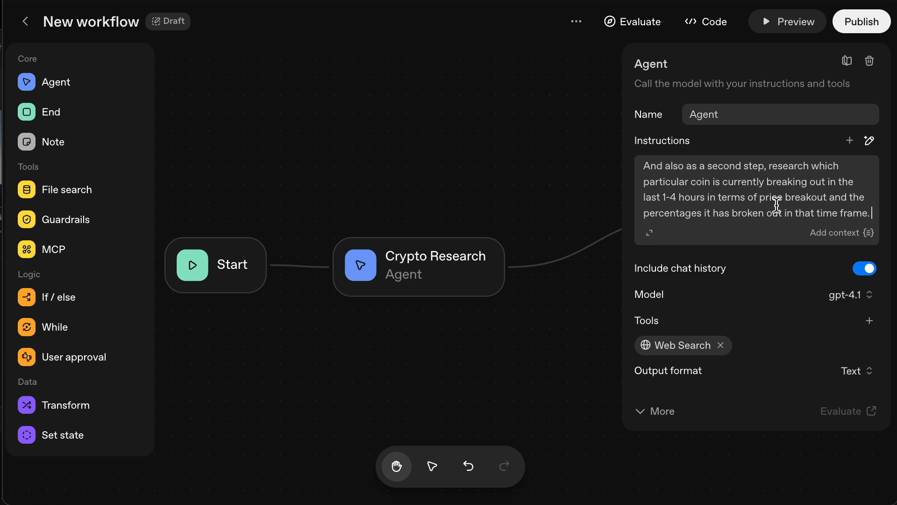
type("Appraise Potential Coins")
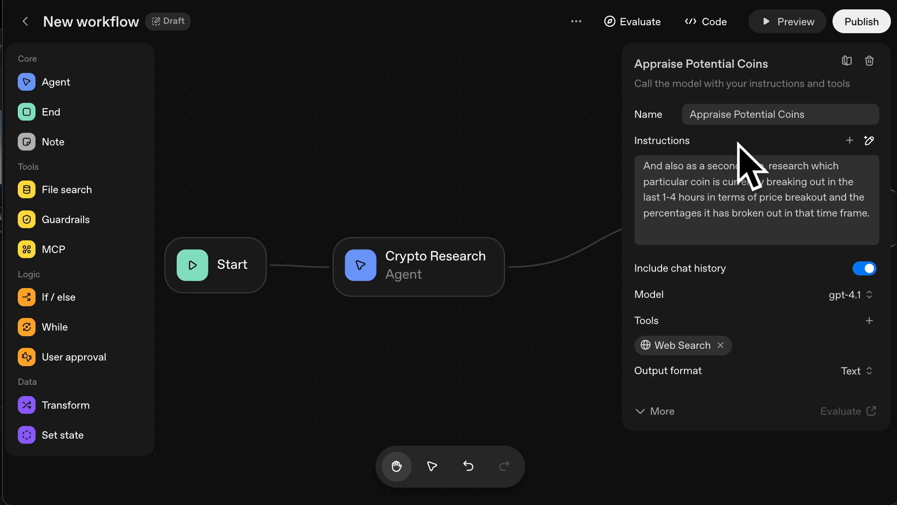
Expand the agent's More settings and review its additional parameters.
left_click(661, 410)
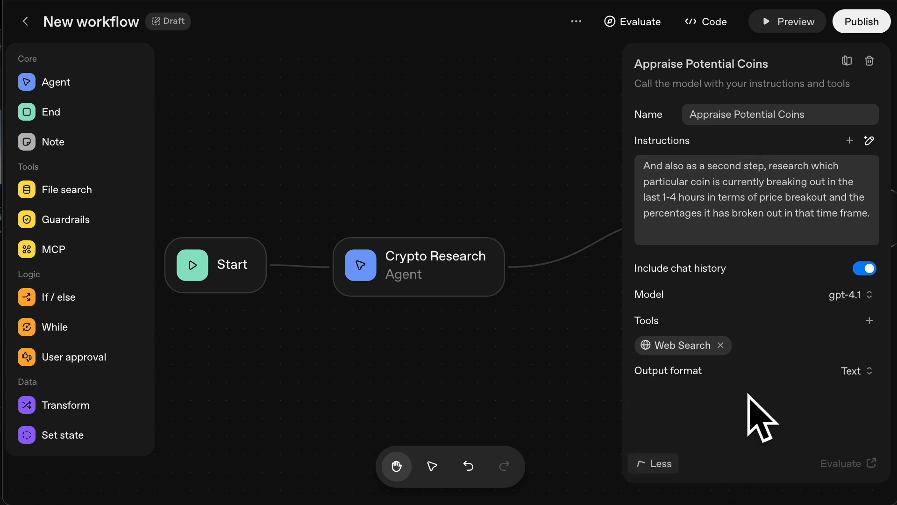
scroll("down", 3)
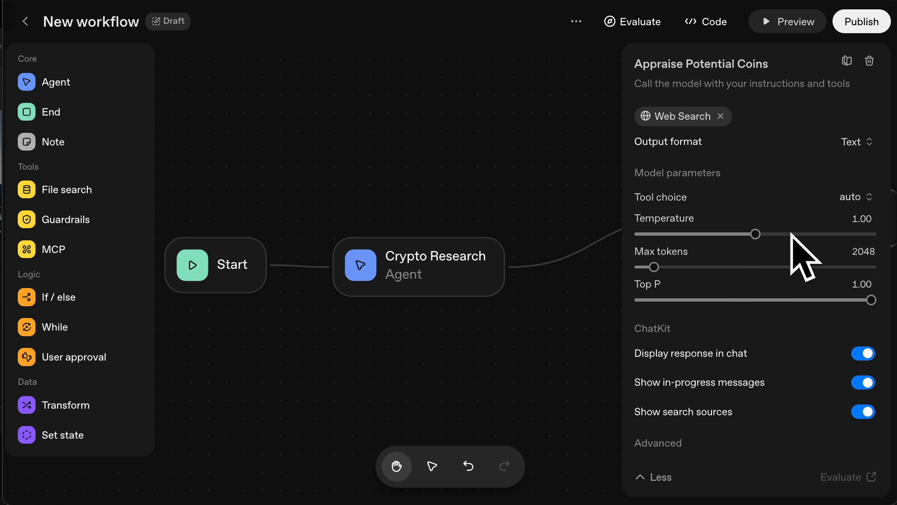
mouse_move(841, 264)
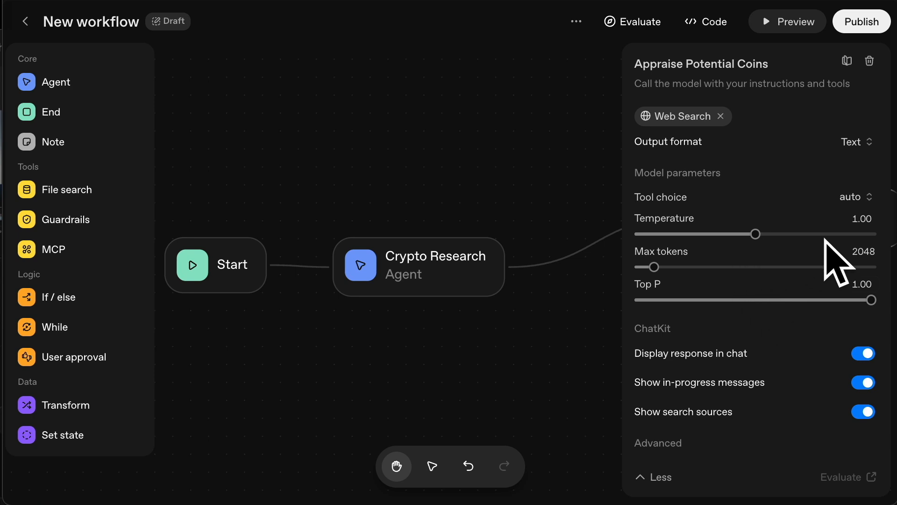
mouse_move(788, 263)
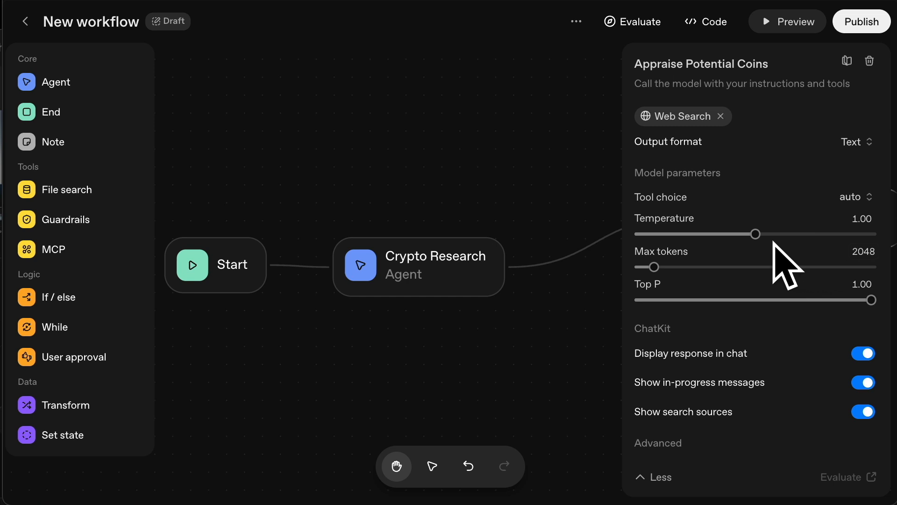
mouse_move(651, 372)
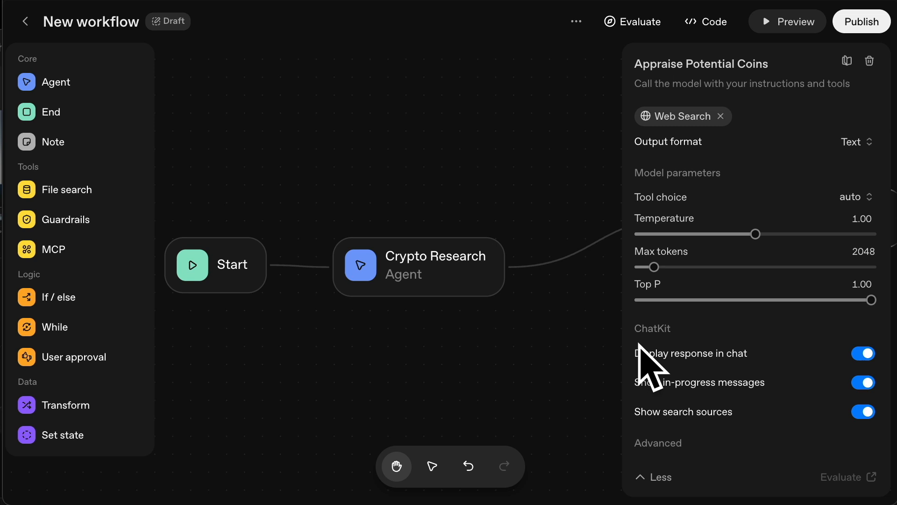
mouse_move(870, 434)
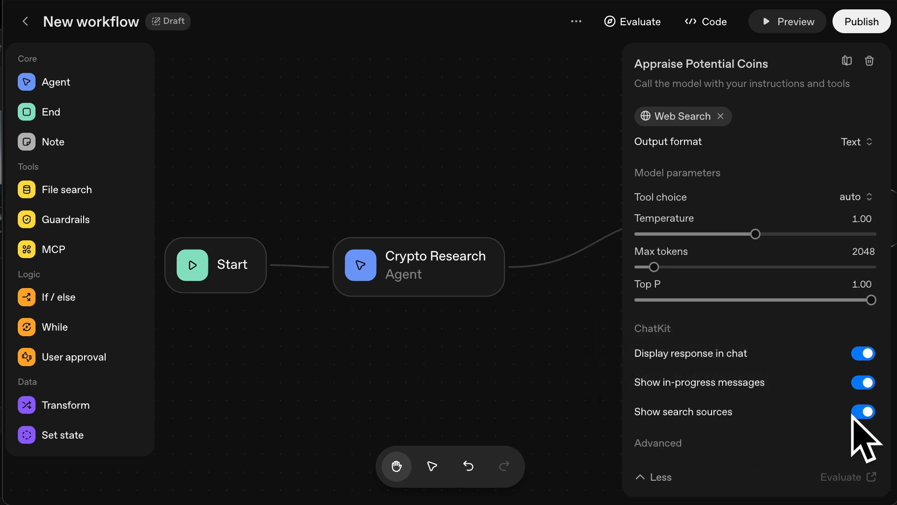
mouse_move(479, 172)
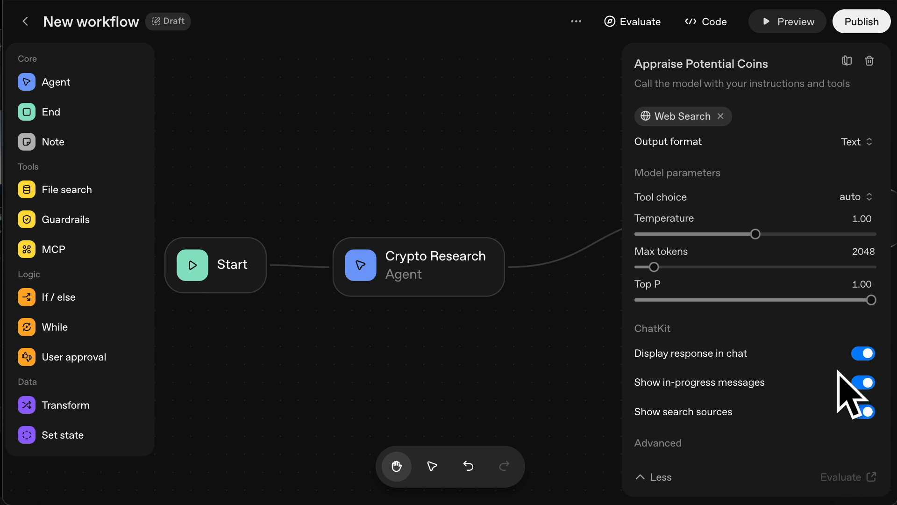
left_click(863, 412)
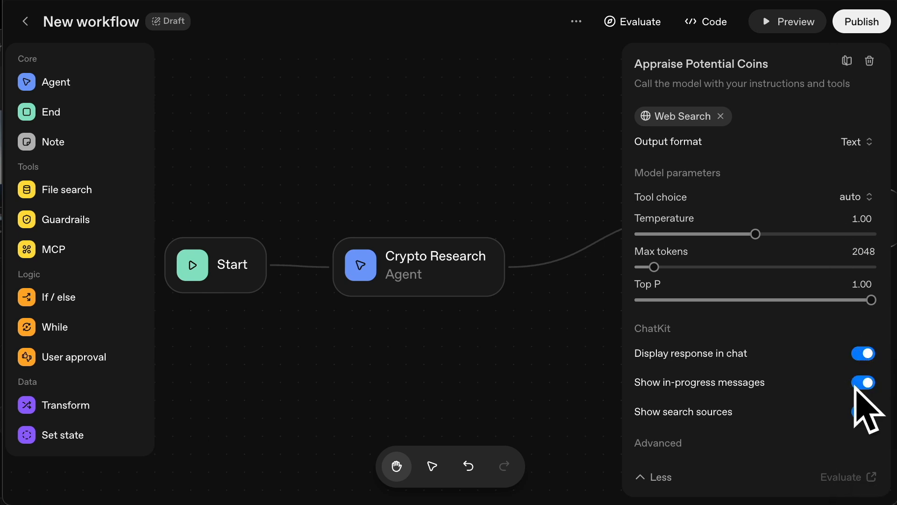
left_click(862, 411)
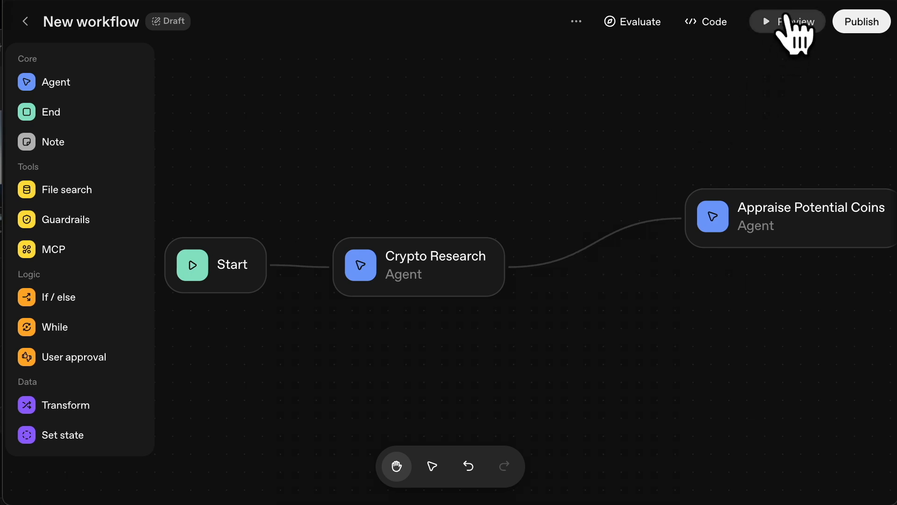
left_click(787, 22)
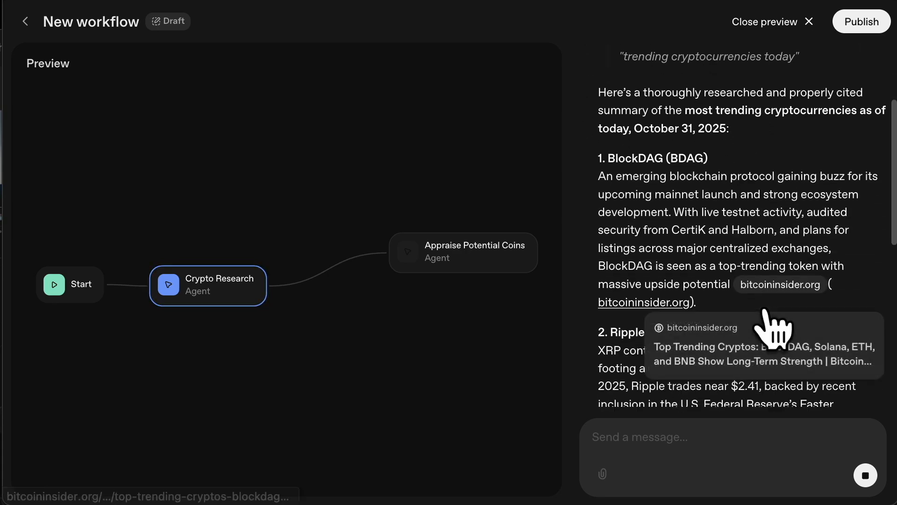
scroll("down", 3)
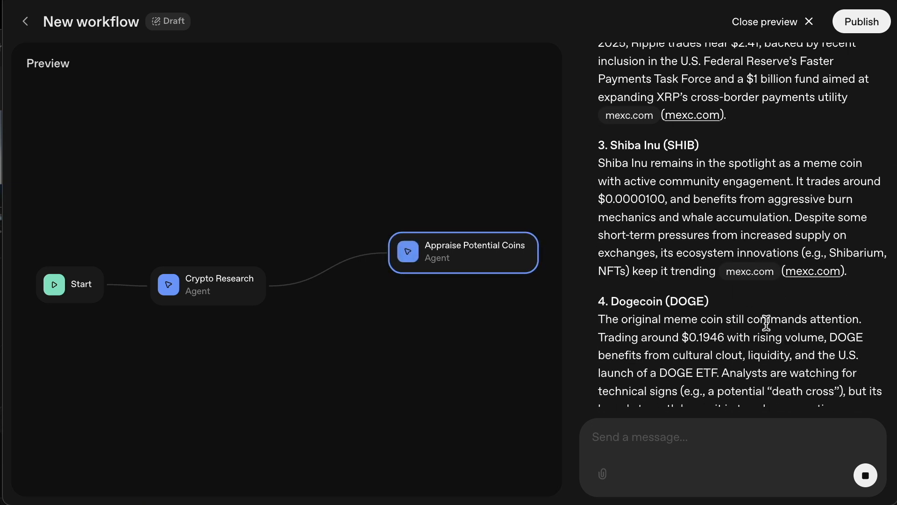
scroll("down", 3)
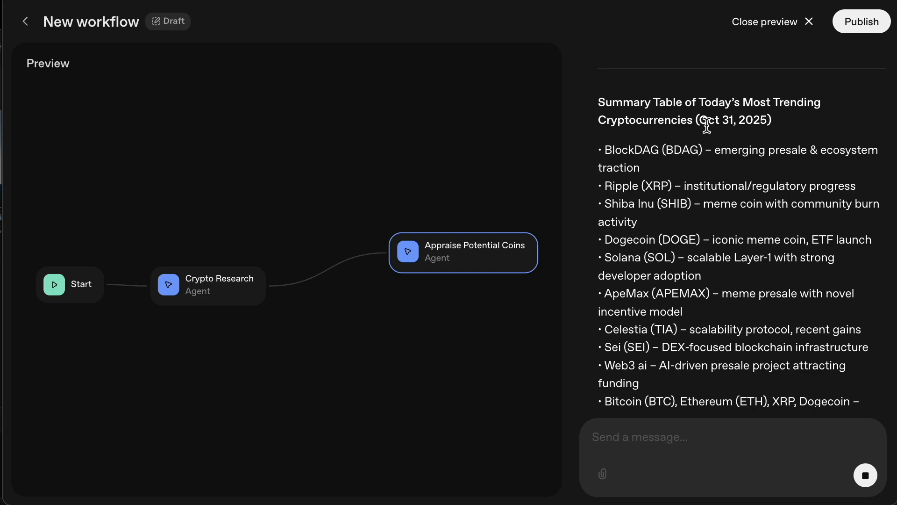
scroll("down", 3)
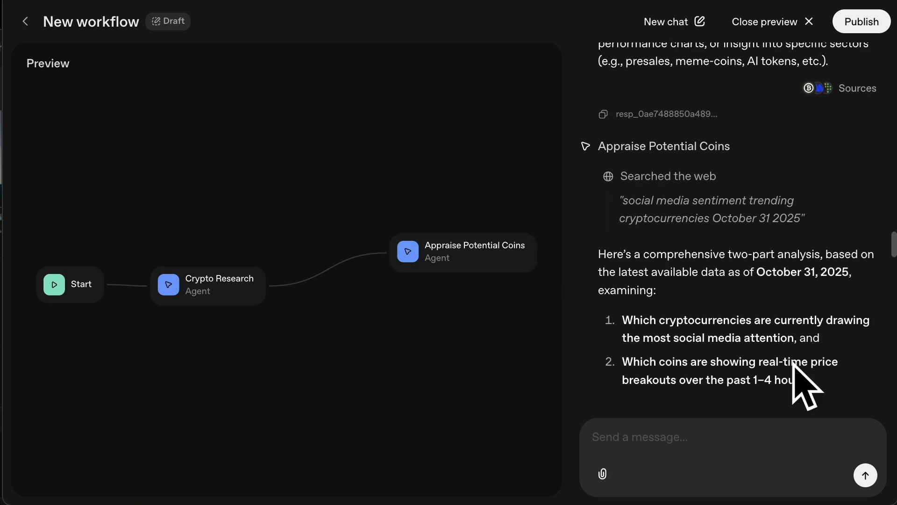
scroll("down", 3)
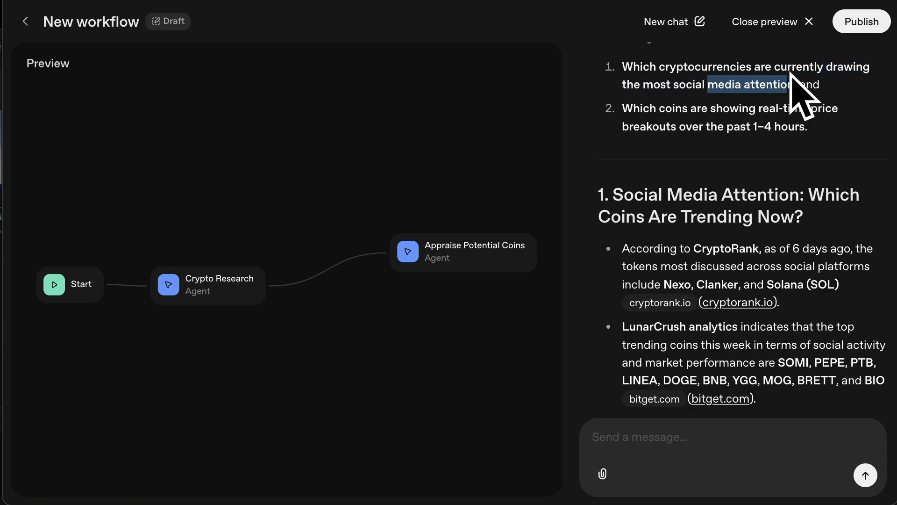
scroll("down", 3)
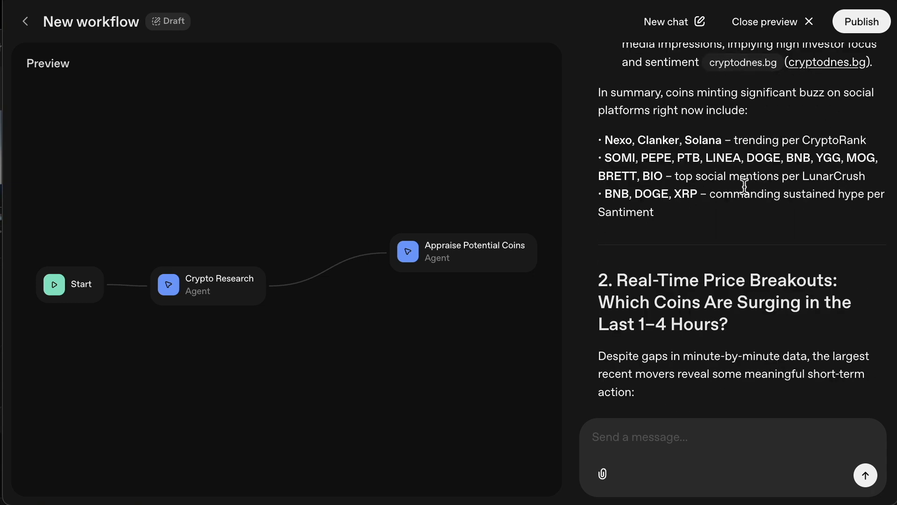
mouse_move(715, 235)
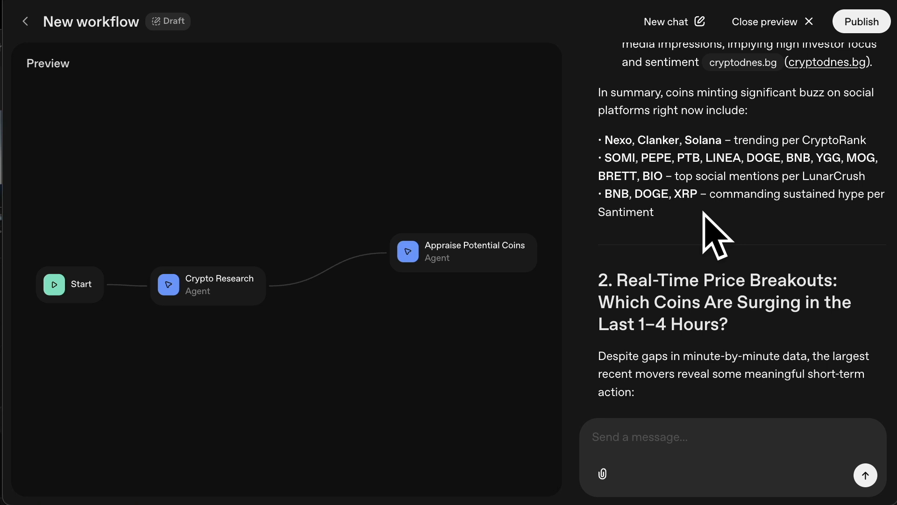
scroll("down", 3)
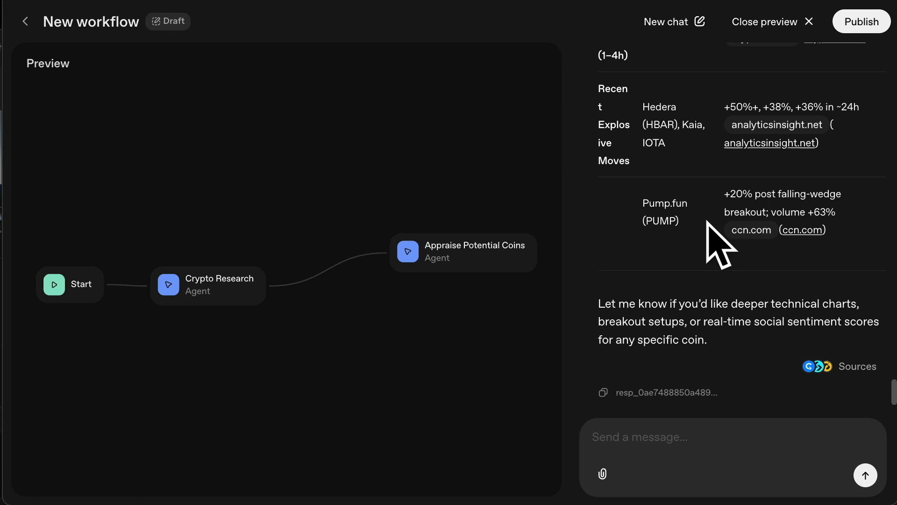
mouse_move(687, 331)
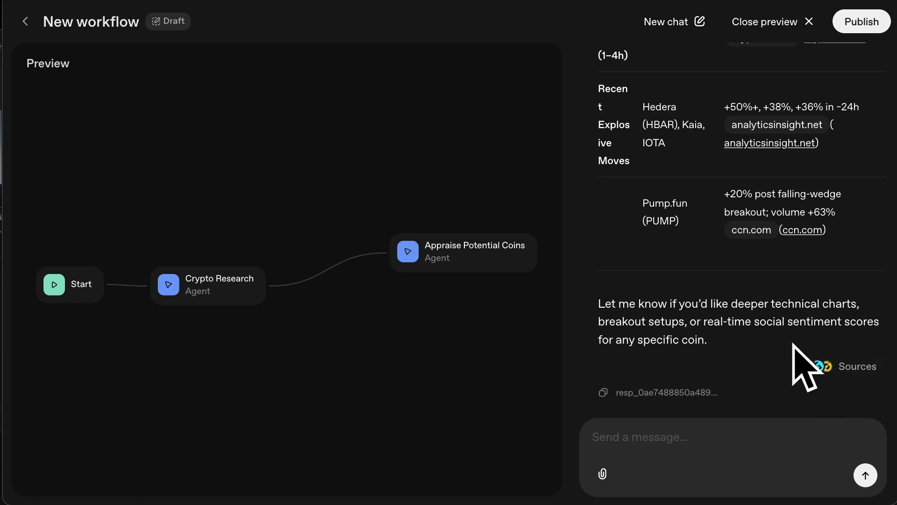
Send the follow-up 'yes give me breakout setups' to the previewed workflow.
type("yes give")
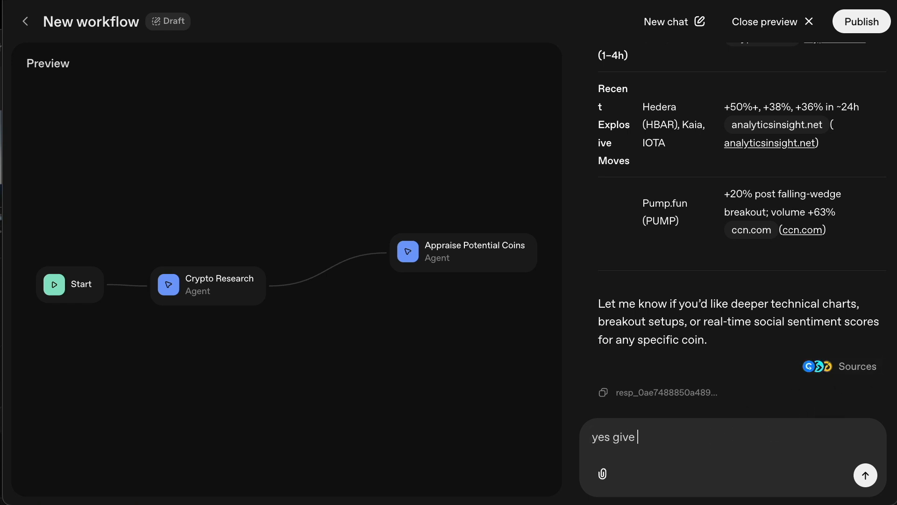
type("me breakout setups")
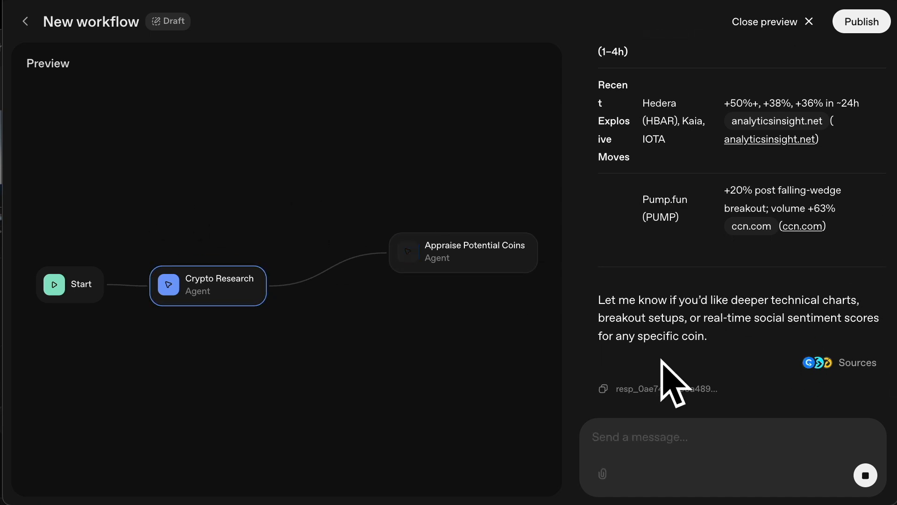
mouse_move(343, 269)
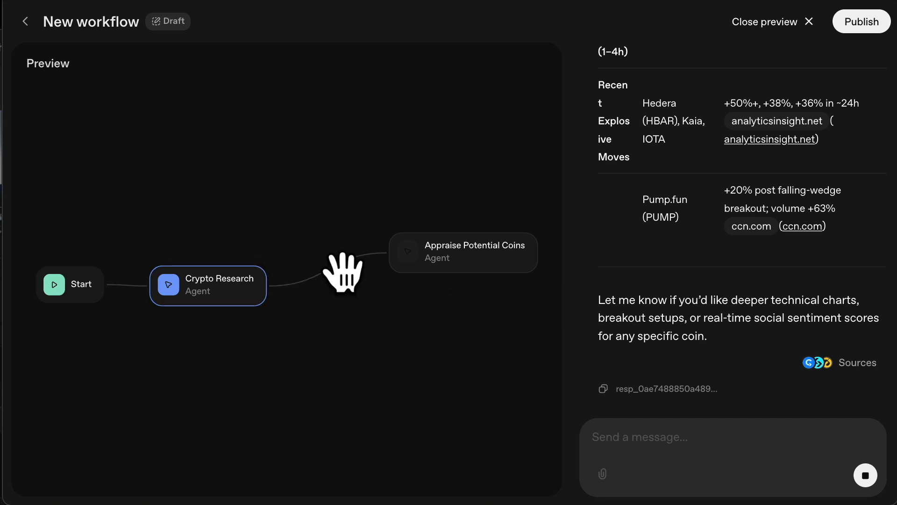
type("yes give me breakout setups")
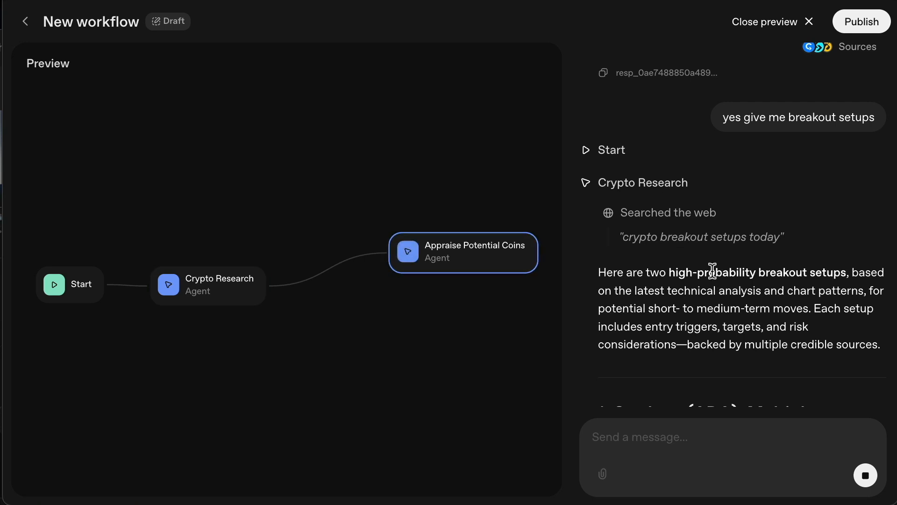
Scroll through both agents' Cardano, Pump.fun and Hedera breakout analysis.
scroll("down", 3)
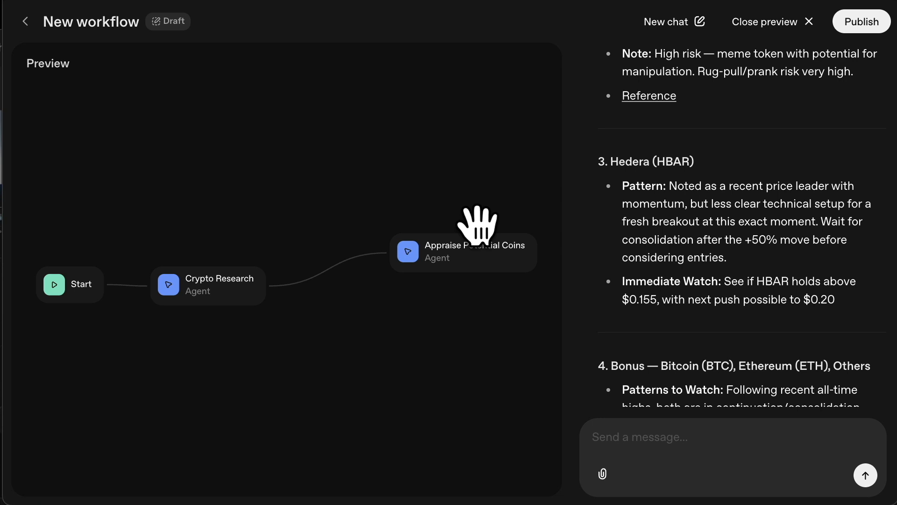
mouse_move(389, 289)
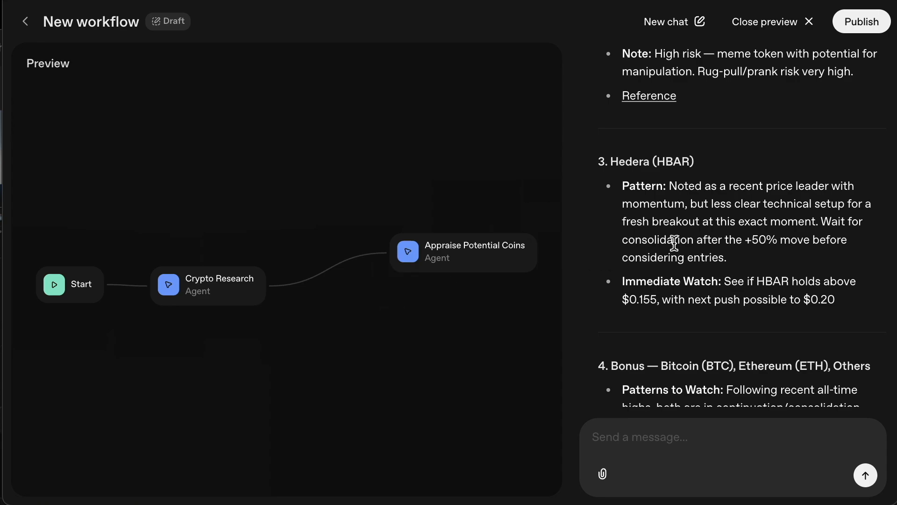
scroll("down", 3)
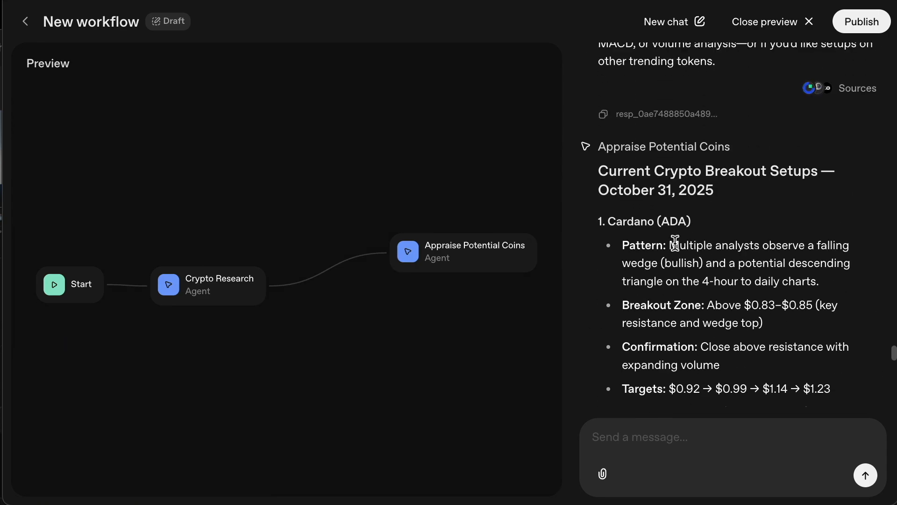
scroll("down", 3)
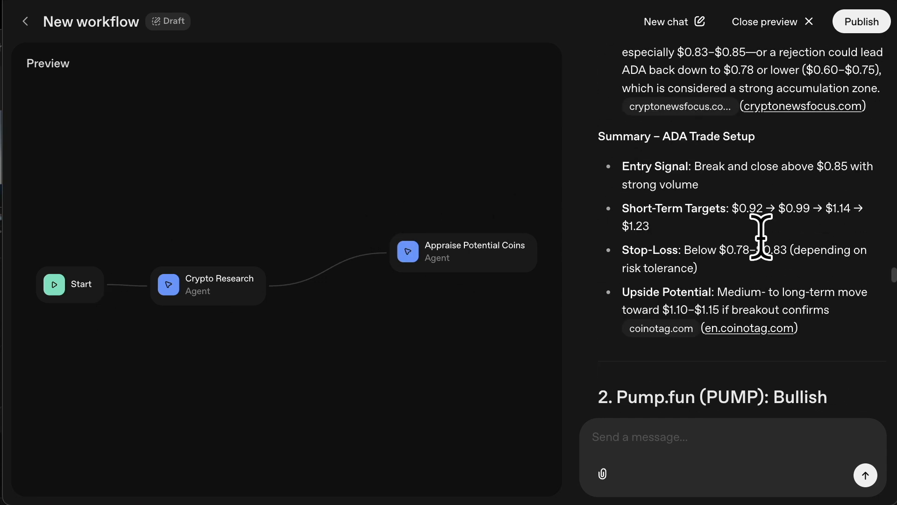
scroll("down", 3)
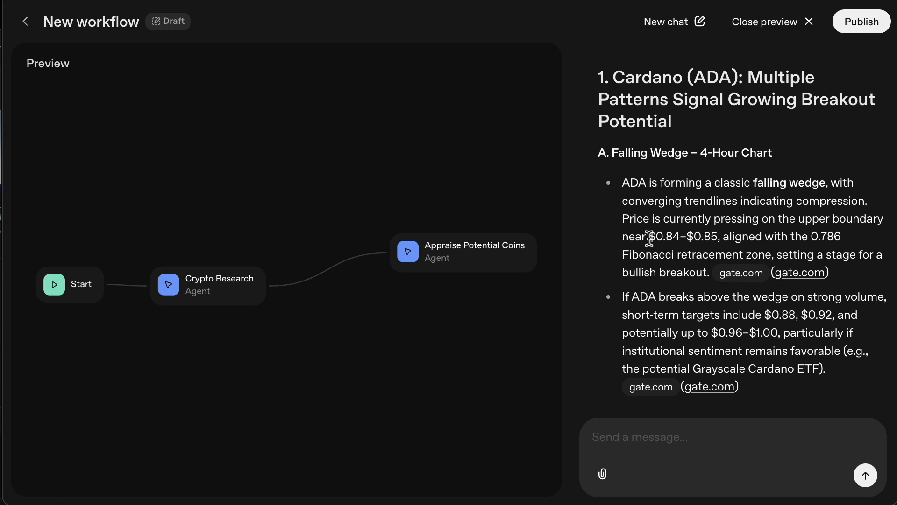
scroll("down", 3)
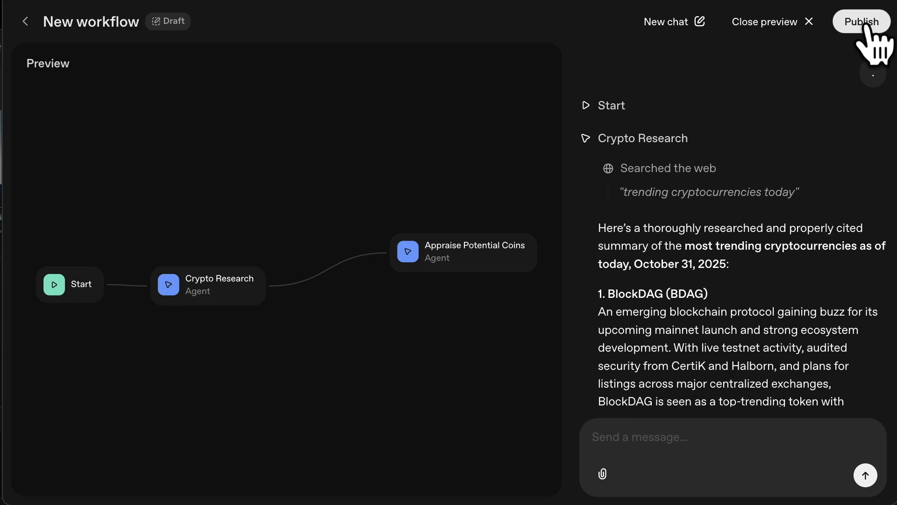
Publish the workflow as 'Trending Coins', review the exported code, and close it.
left_click(861, 22)
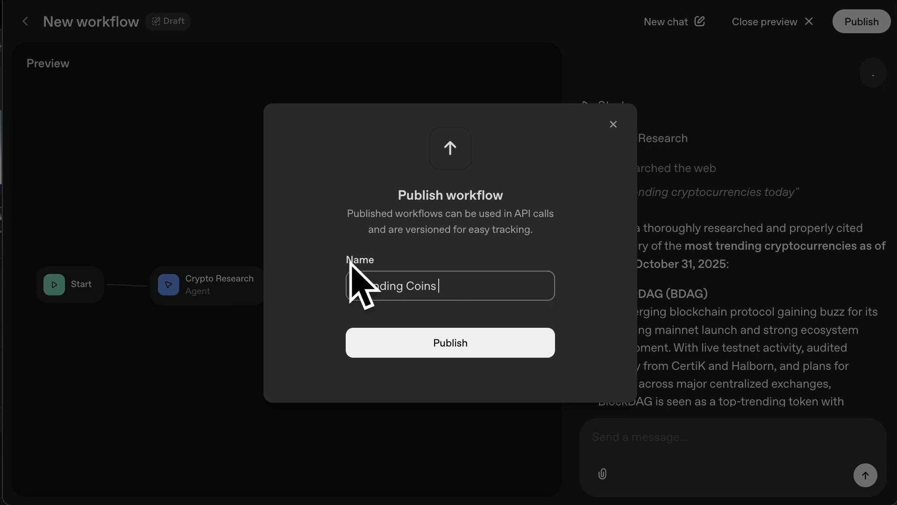
left_click(449, 342)
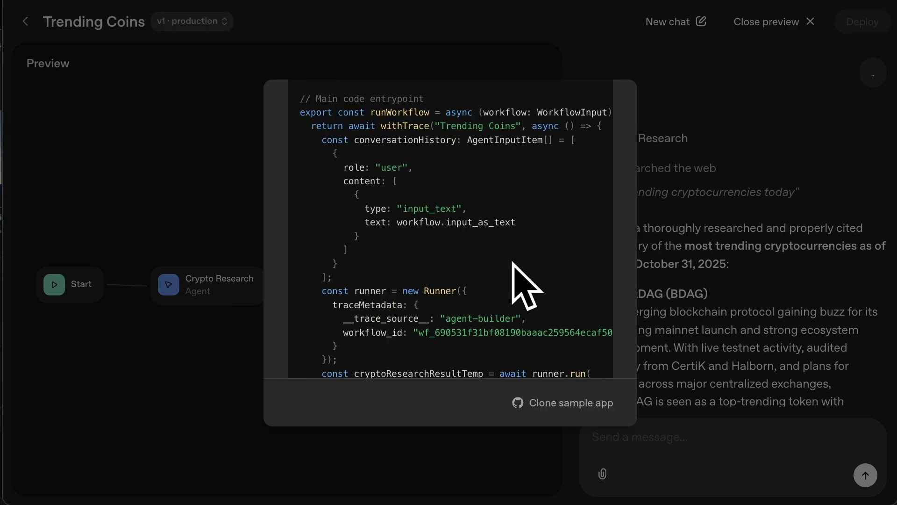
scroll("down", 3)
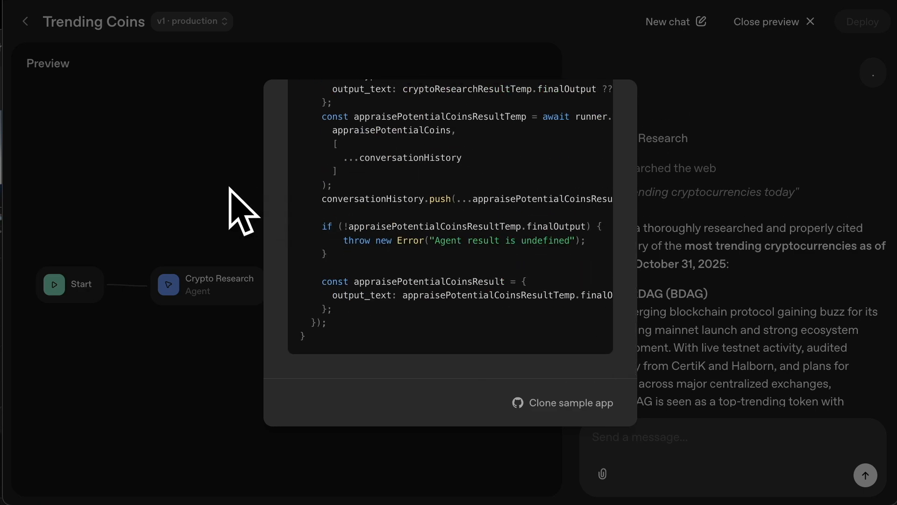
left_click(773, 22)
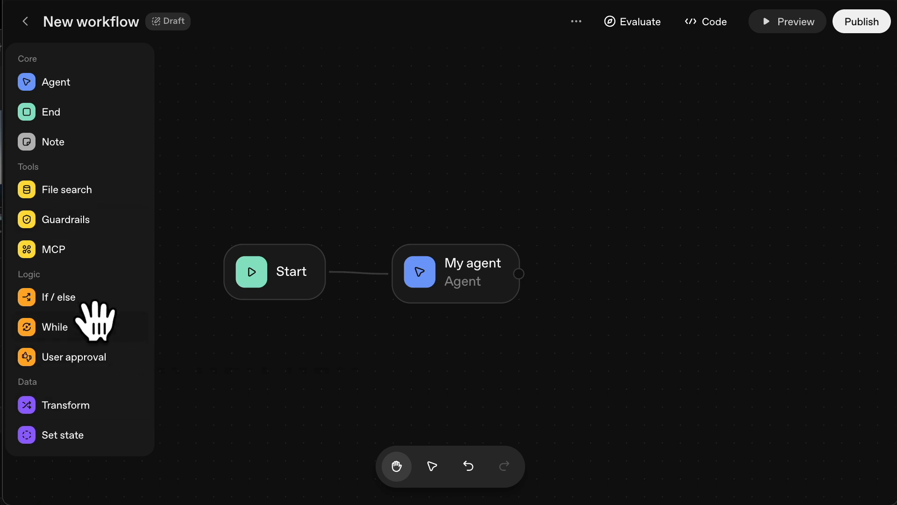
Add an MCP node to the canvas and open its catalog of server connectors.
left_click_drag(53, 248, 679, 185)
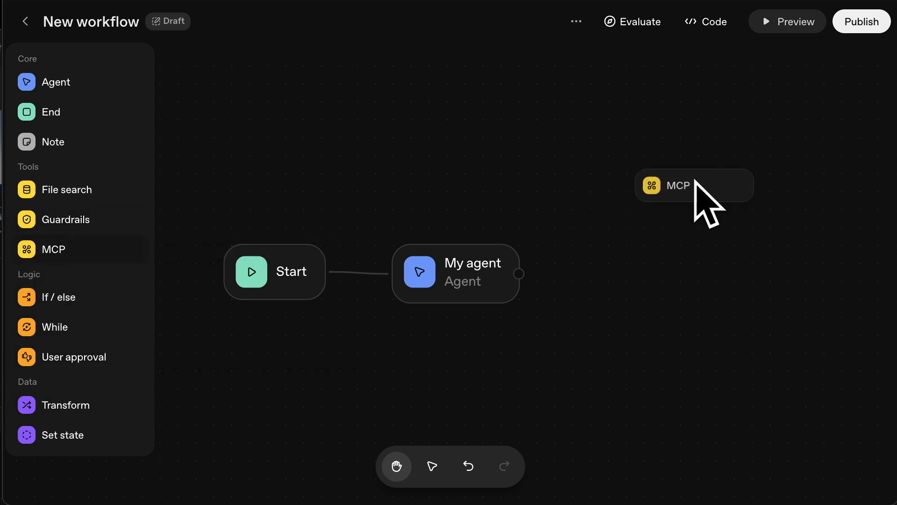
left_click(694, 186)
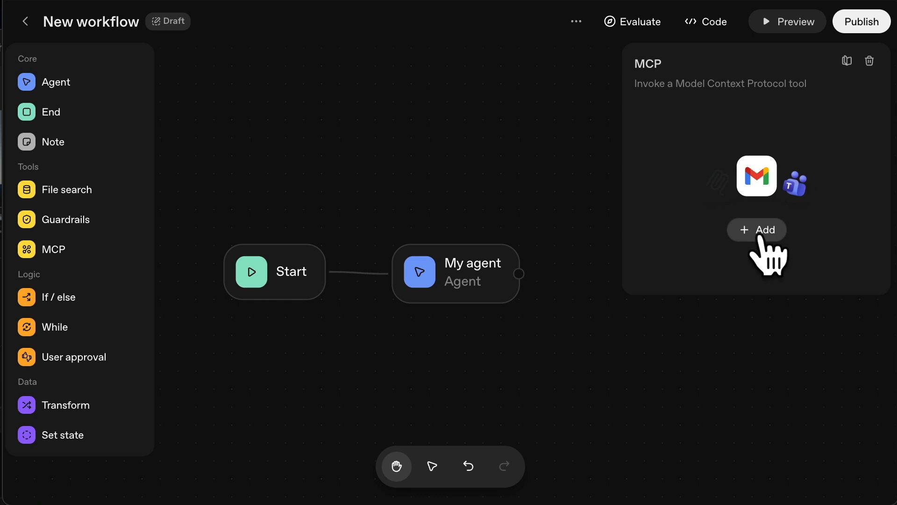
left_click(756, 230)
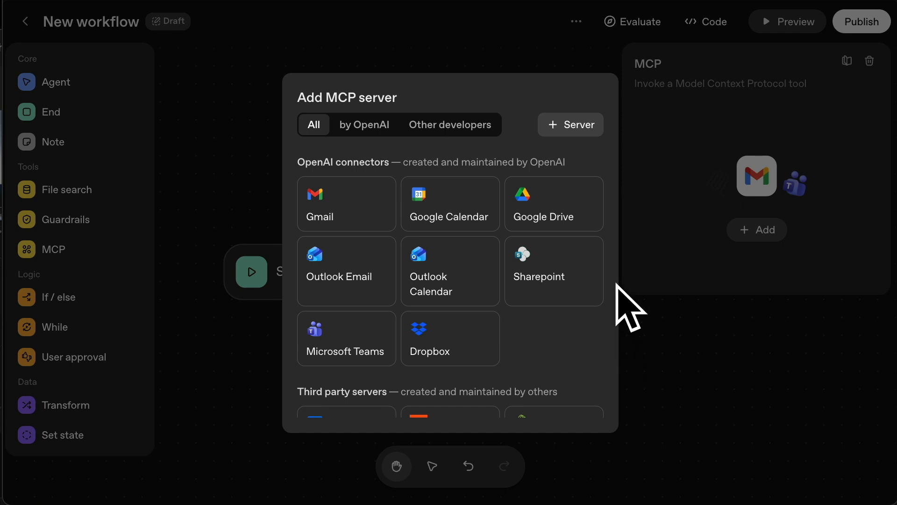
mouse_move(346, 202)
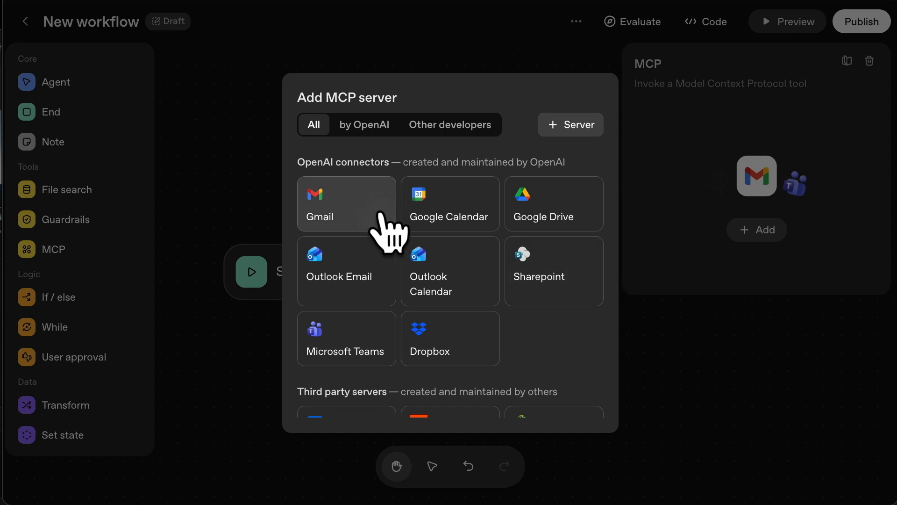
mouse_move(450, 271)
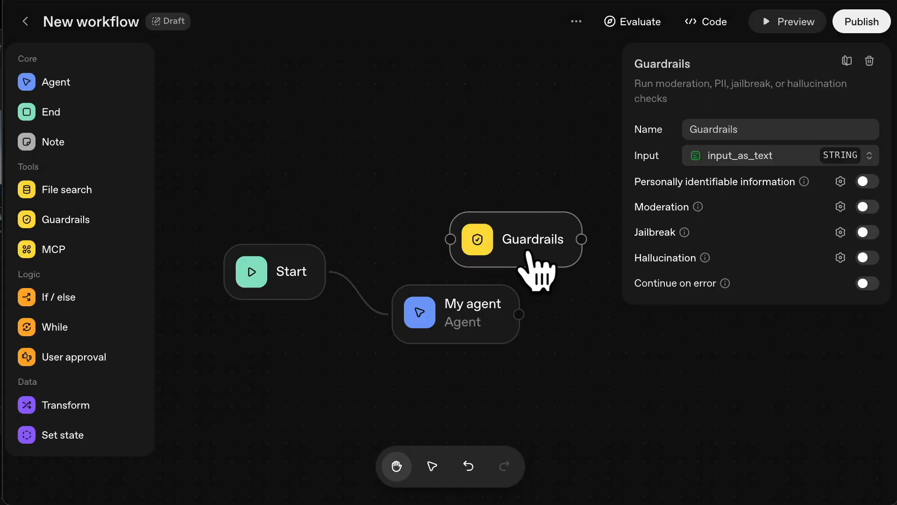
mouse_move(840, 232)
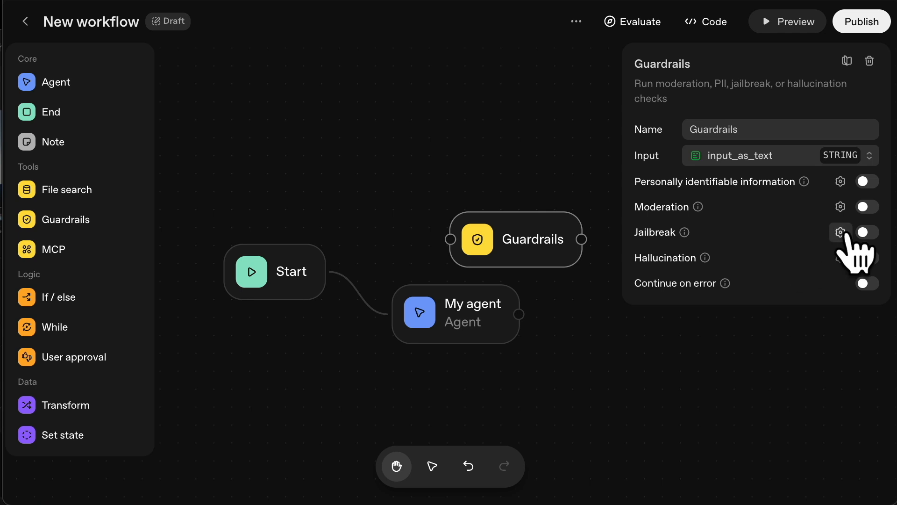
Enable the Jailbreak check so the Guardrails node gains Pass and Fail outputs.
left_click(866, 232)
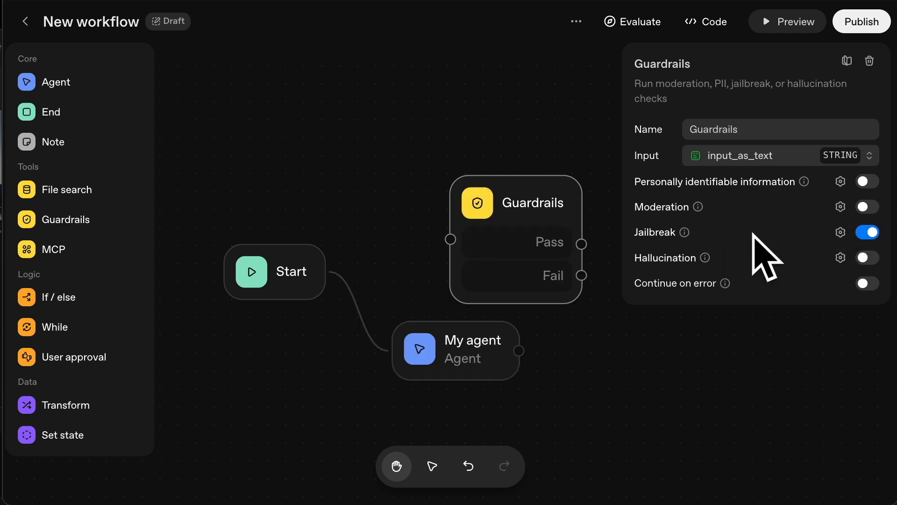